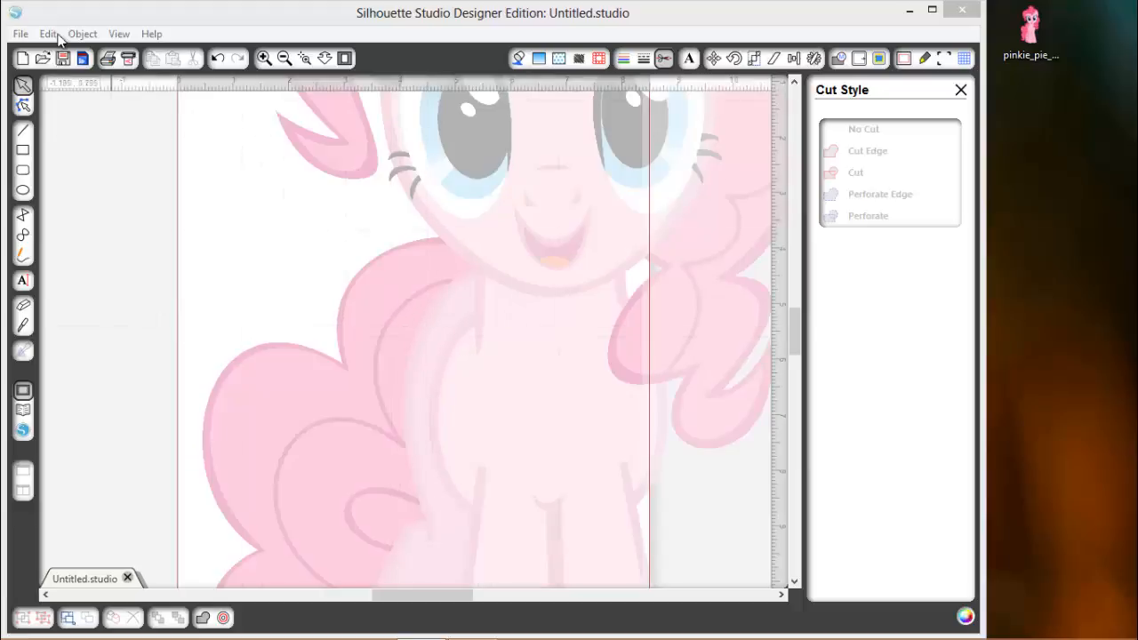
# Fit the whole page with the Pinkie Pie image into view.
pyautogui.click(20, 34)
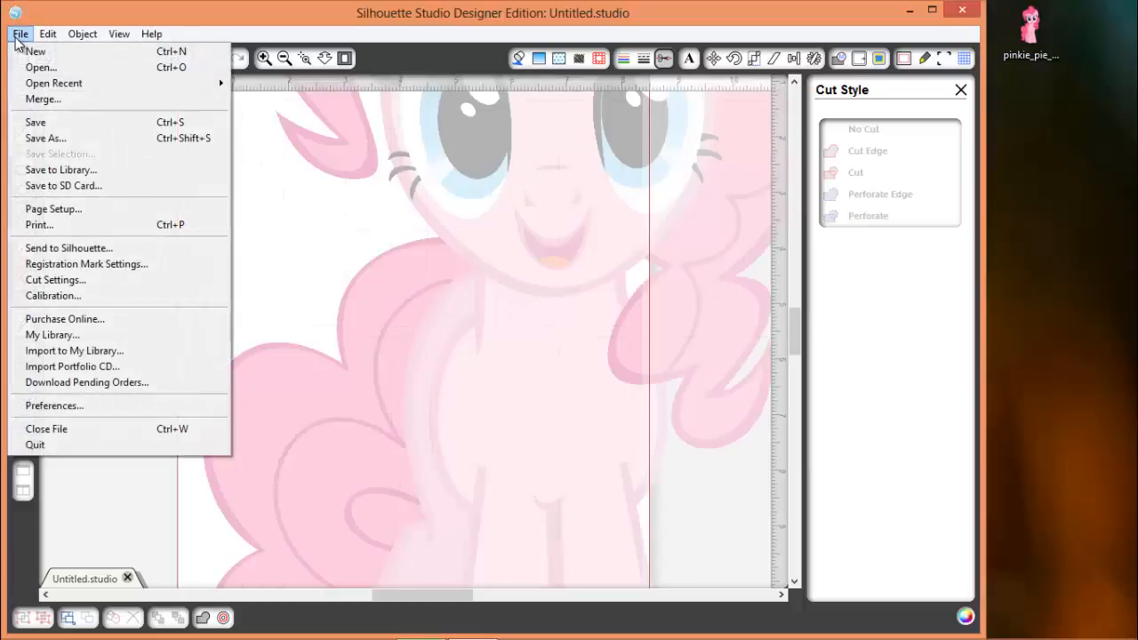
pyautogui.moveTo(41, 68)
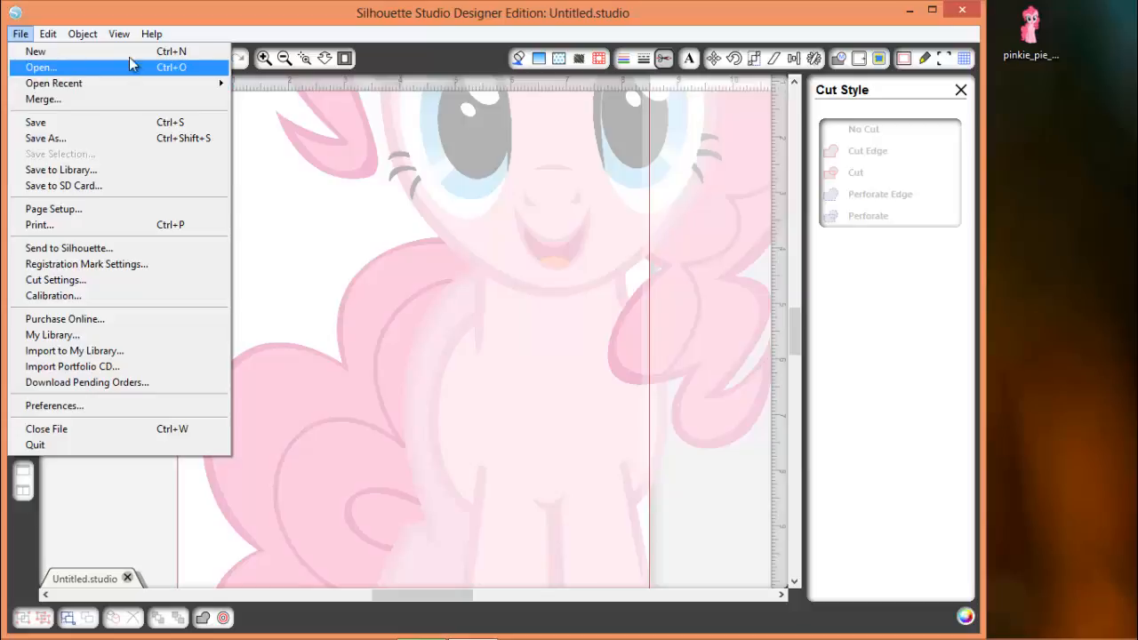
pyautogui.moveTo(455, 176)
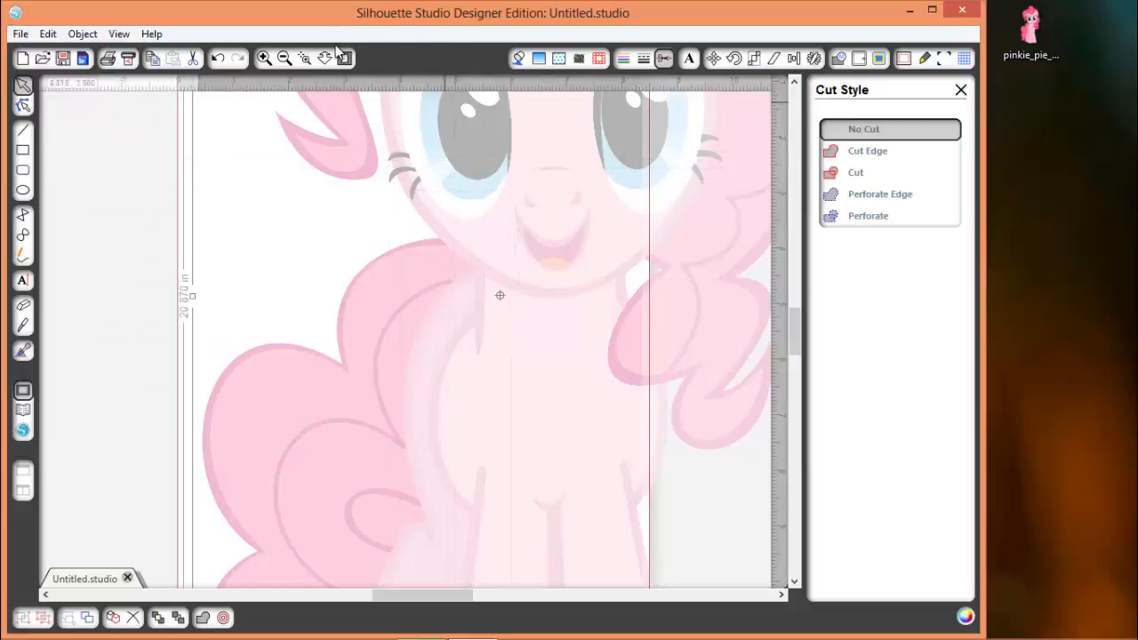
pyautogui.click(345, 57)
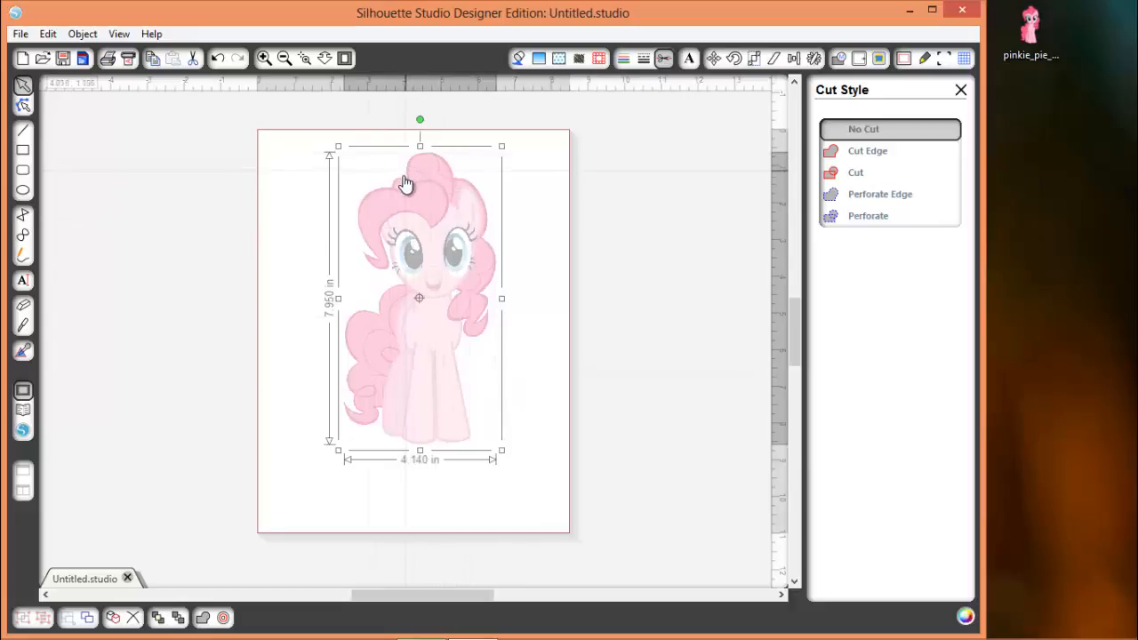
pyautogui.moveTo(372, 267)
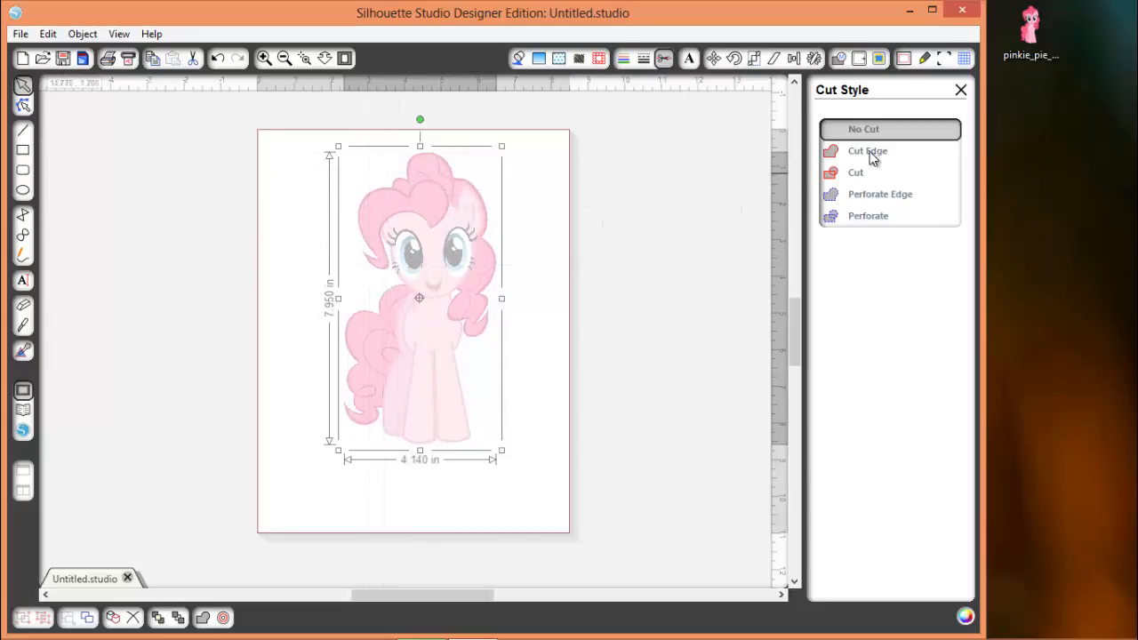
# Try Cut Edge and Cut on the image, then leave it at No Cut.
pyautogui.click(868, 149)
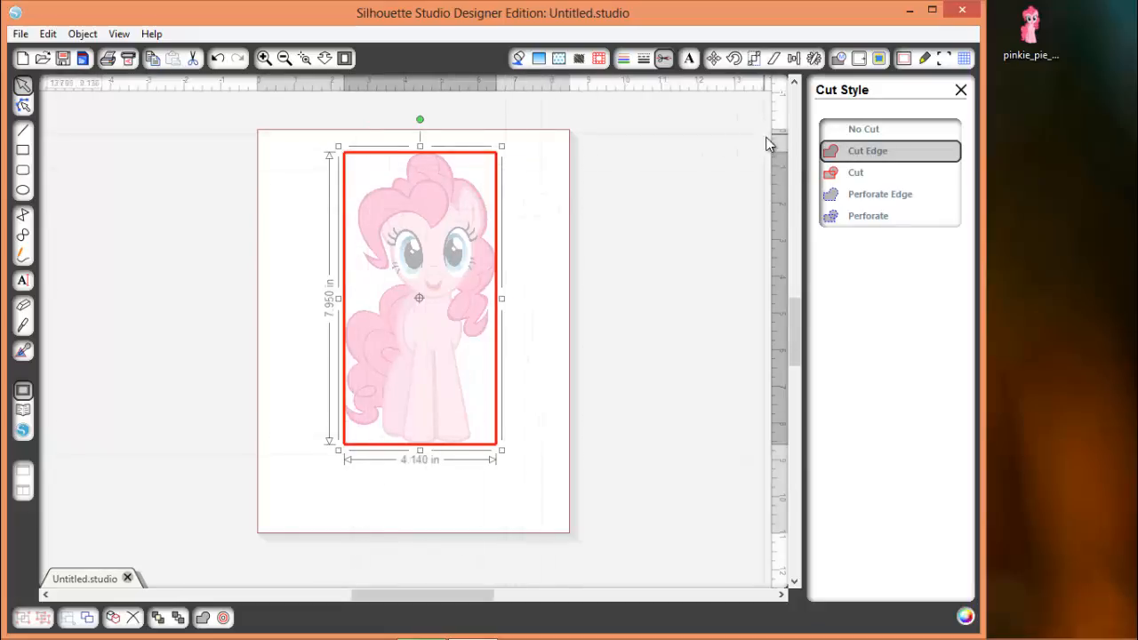
pyautogui.click(855, 171)
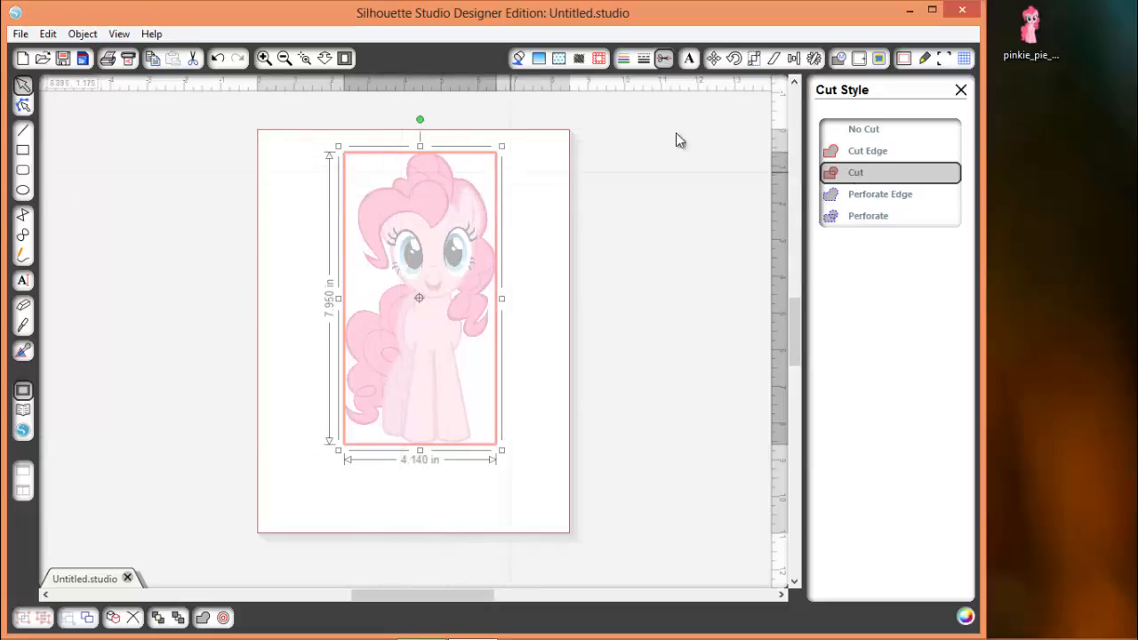
pyautogui.click(864, 128)
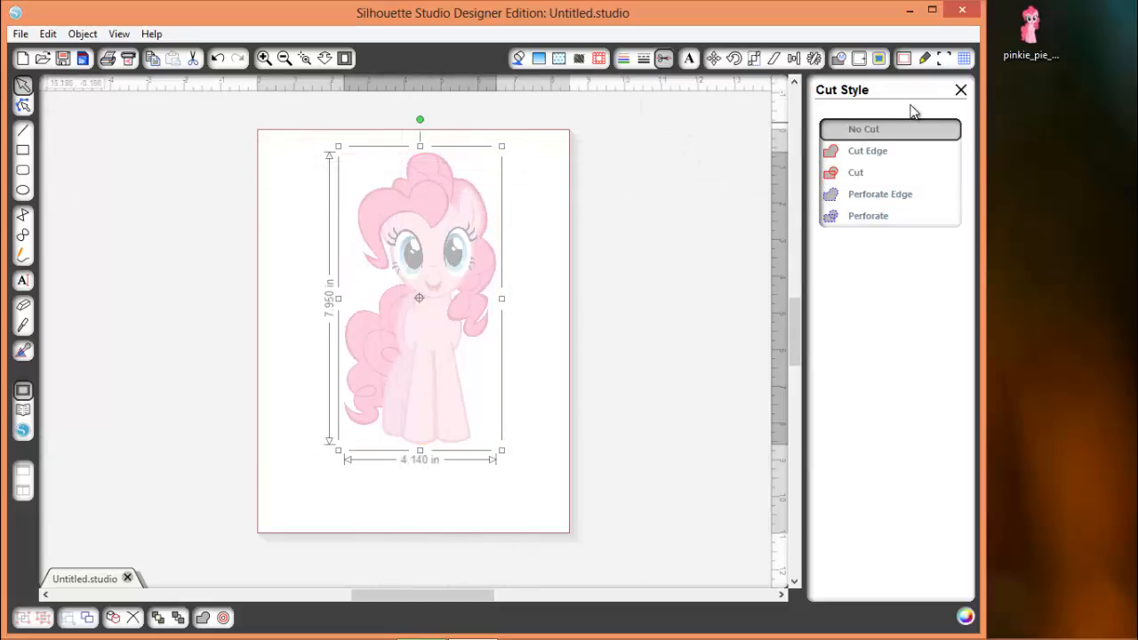
pyautogui.click(961, 89)
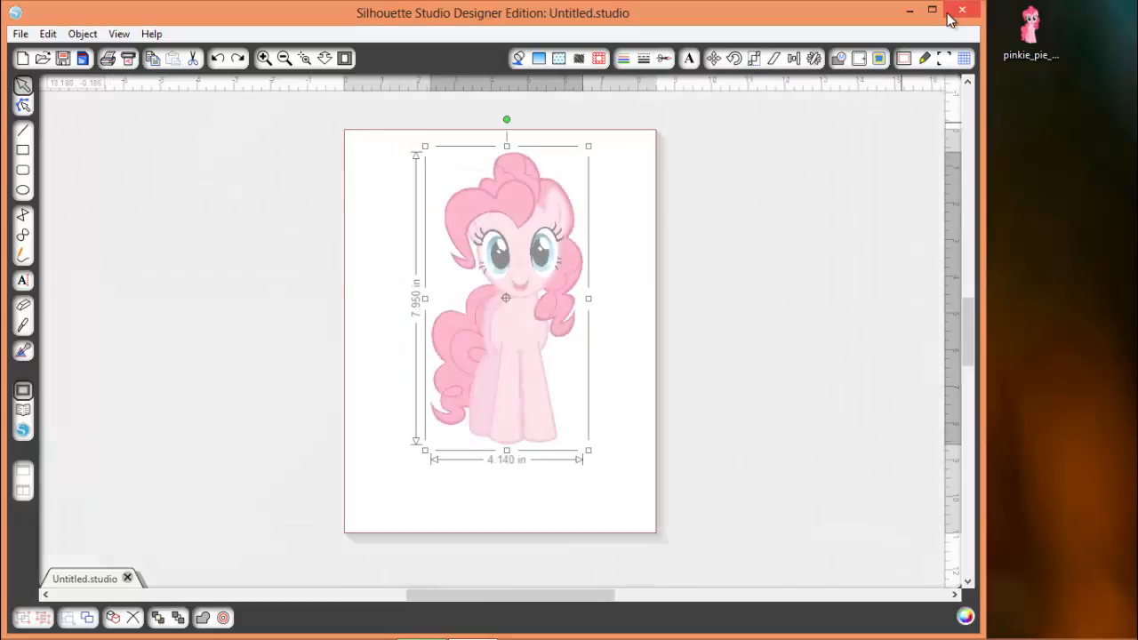
# Mark a trace area around the Pinkie Pie image.
pyautogui.click(932, 11)
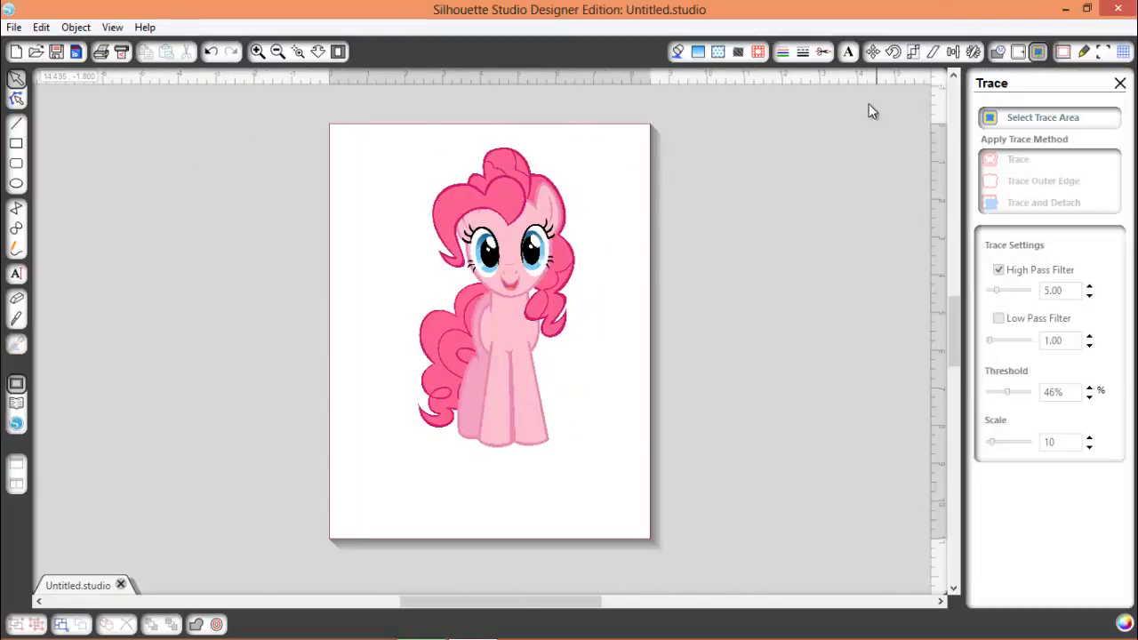
pyautogui.moveTo(354, 124); pyautogui.dragTo(573, 401)
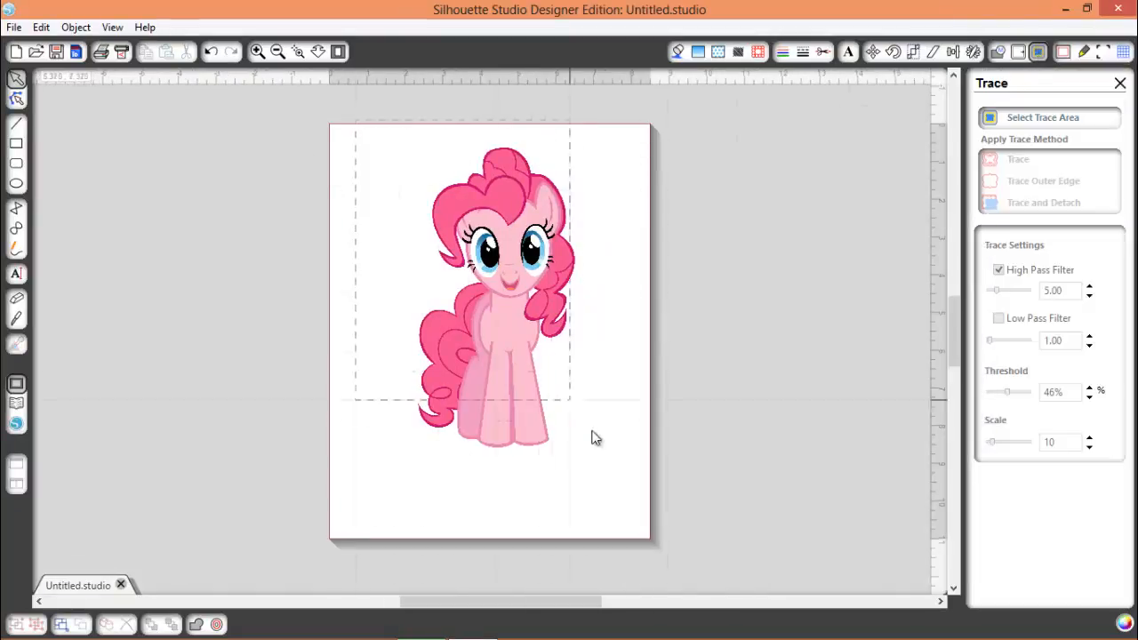
pyautogui.click(496, 295)
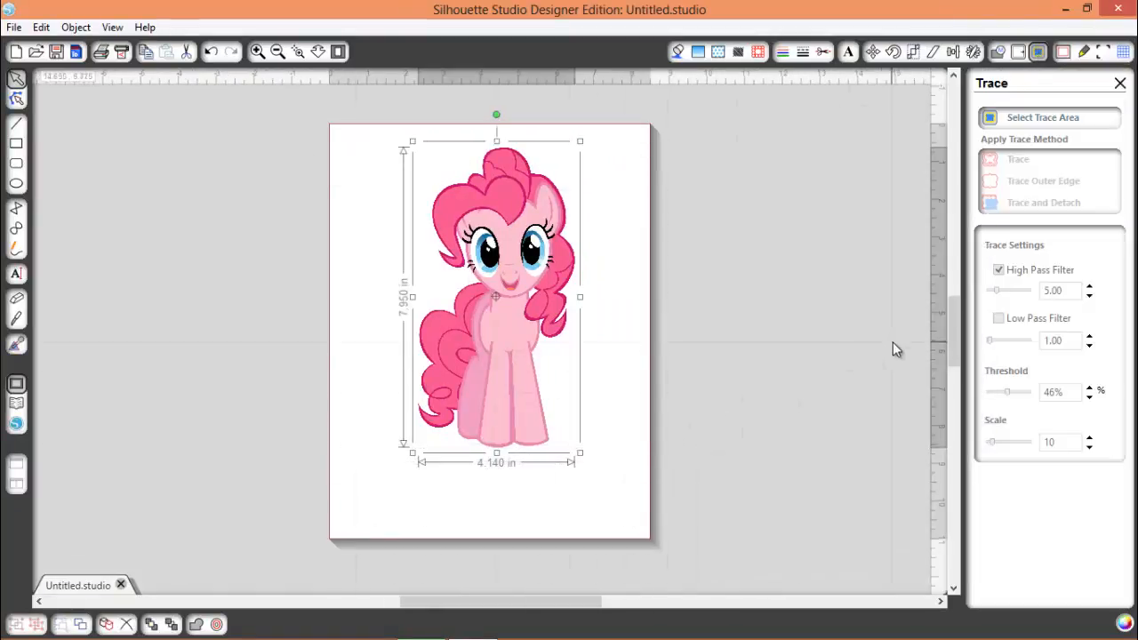
pyautogui.click(1042, 117)
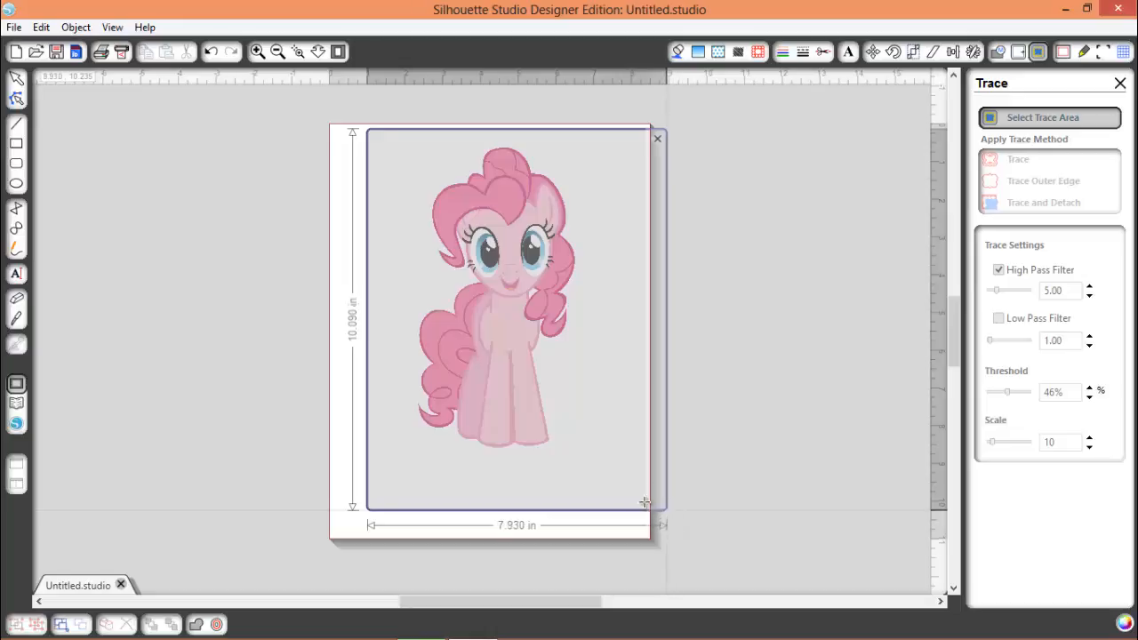
pyautogui.click(1017, 158)
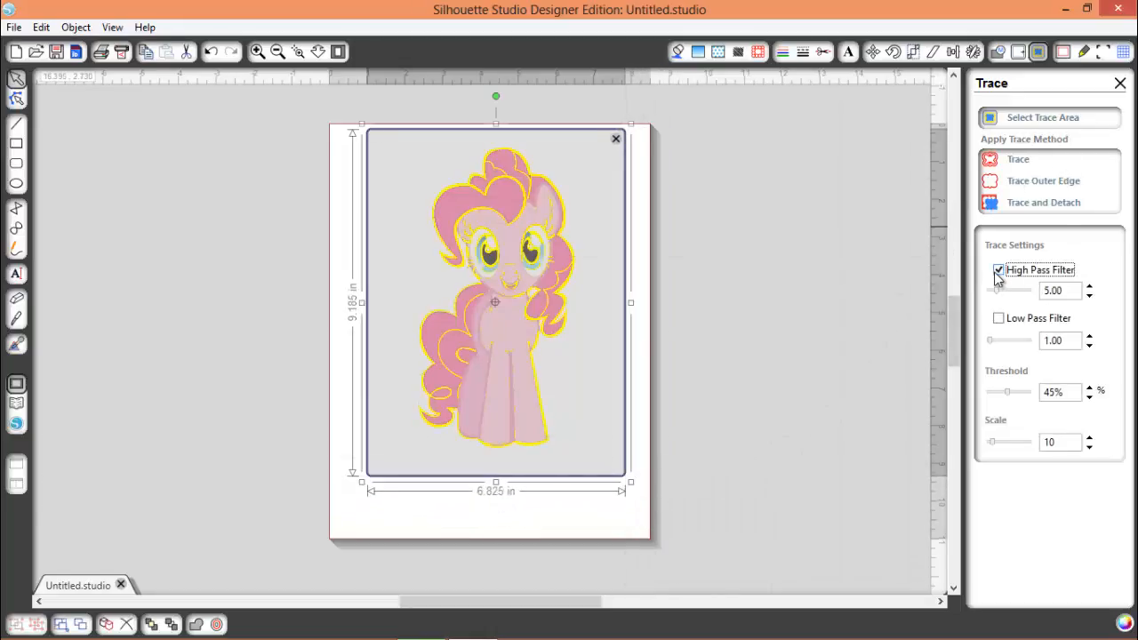
# Turn off the high pass filter and raise the trace threshold to 100%.
pyautogui.click(999, 270)
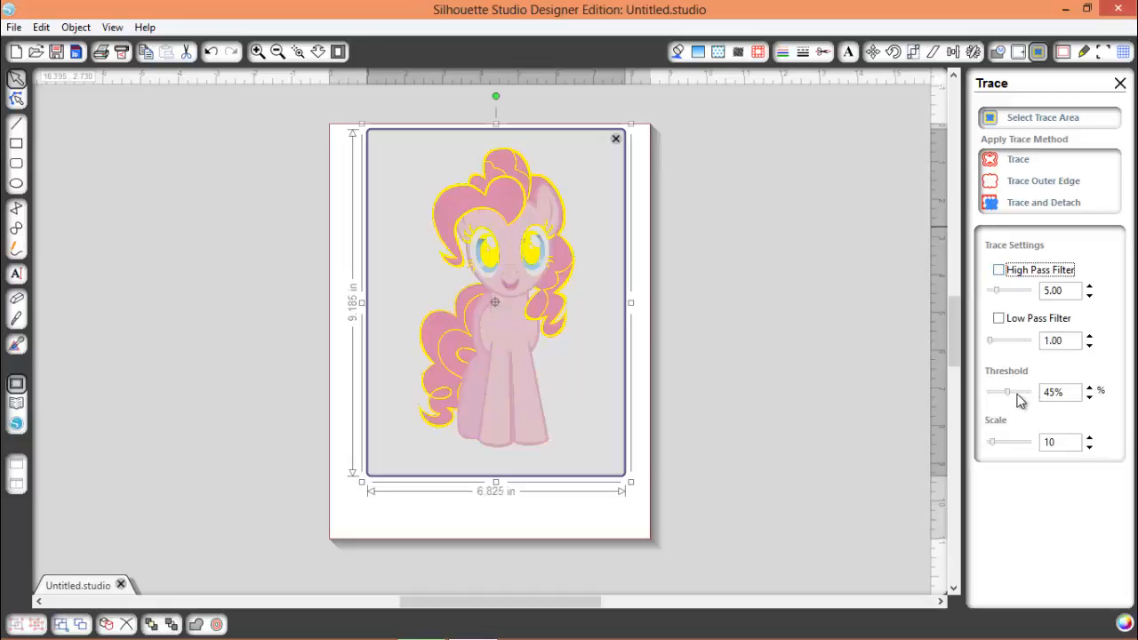
pyautogui.moveTo(1006, 393); pyautogui.dragTo(1023, 393)
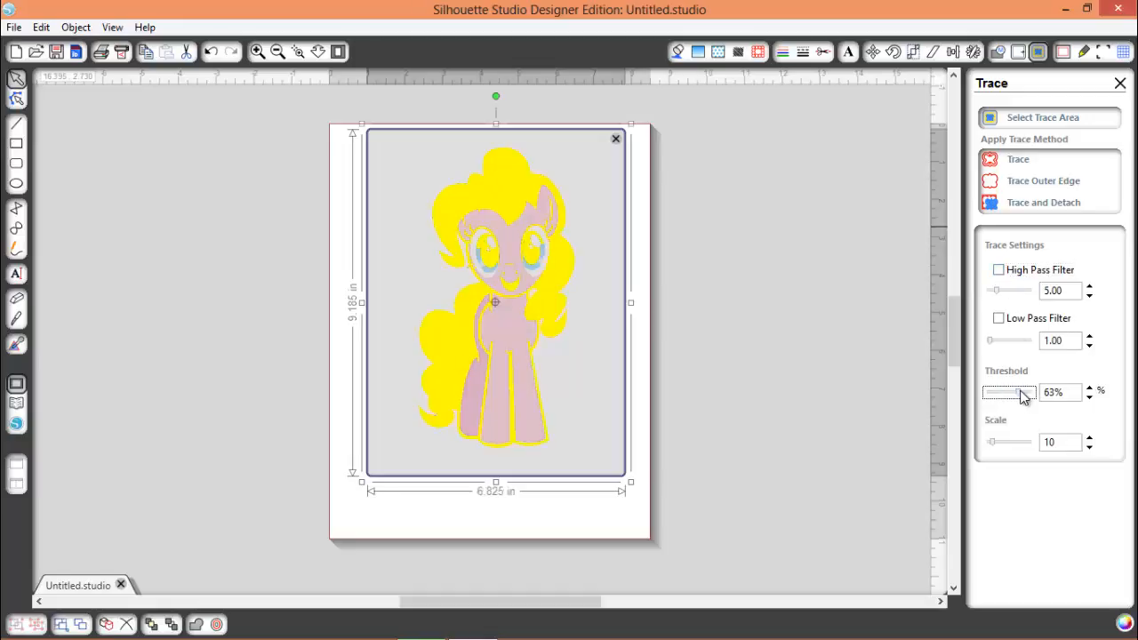
pyautogui.moveTo(1005, 393); pyautogui.dragTo(1035, 393)
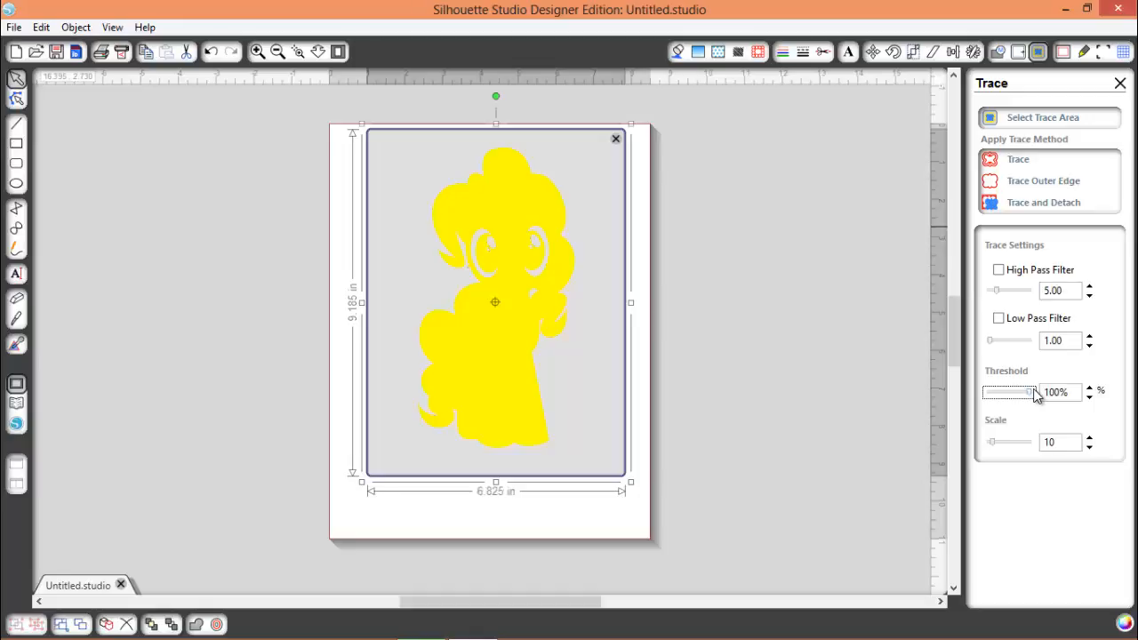
pyautogui.moveTo(1031, 352)
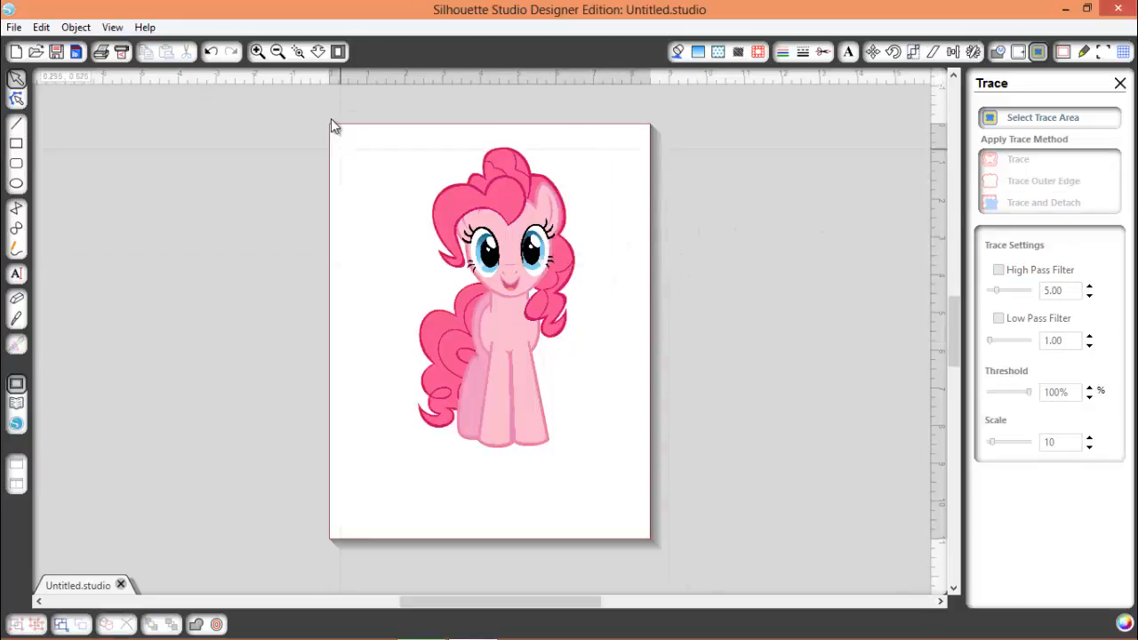
# Give the selected Pinkie Pie image a Cut Edge style around its outer edge.
pyautogui.click(496, 293)
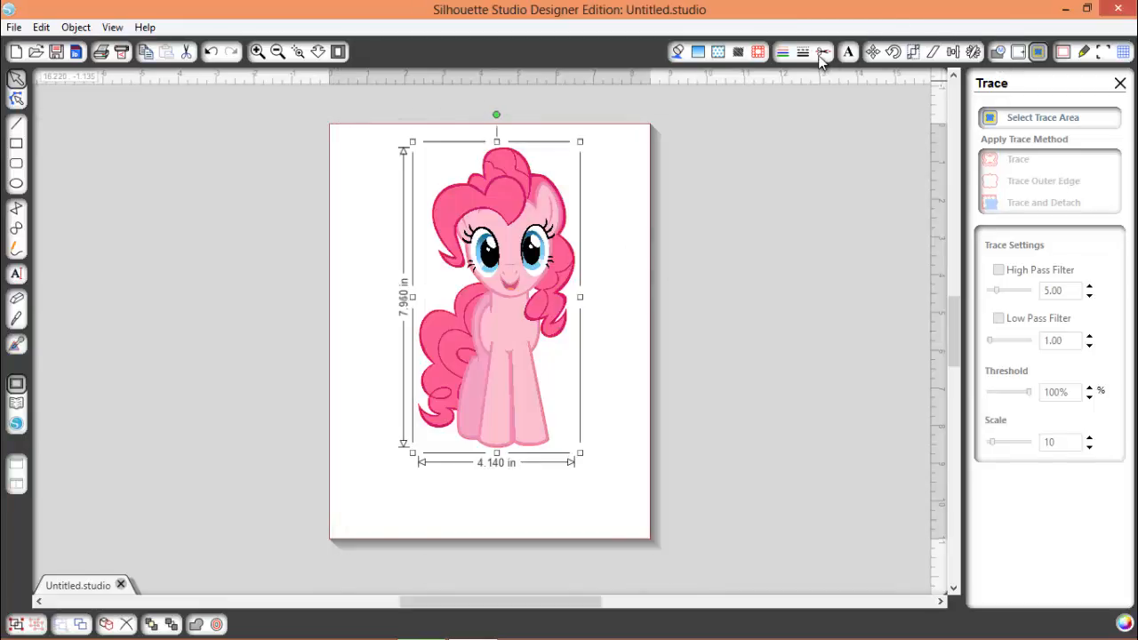
pyautogui.click(822, 52)
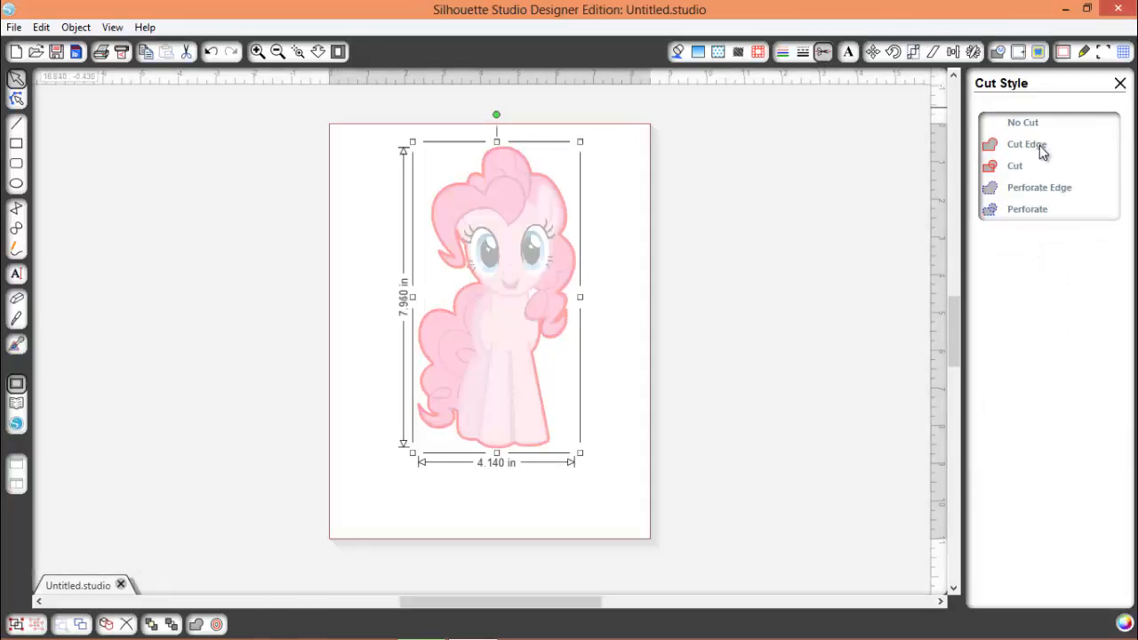
pyautogui.click(1028, 144)
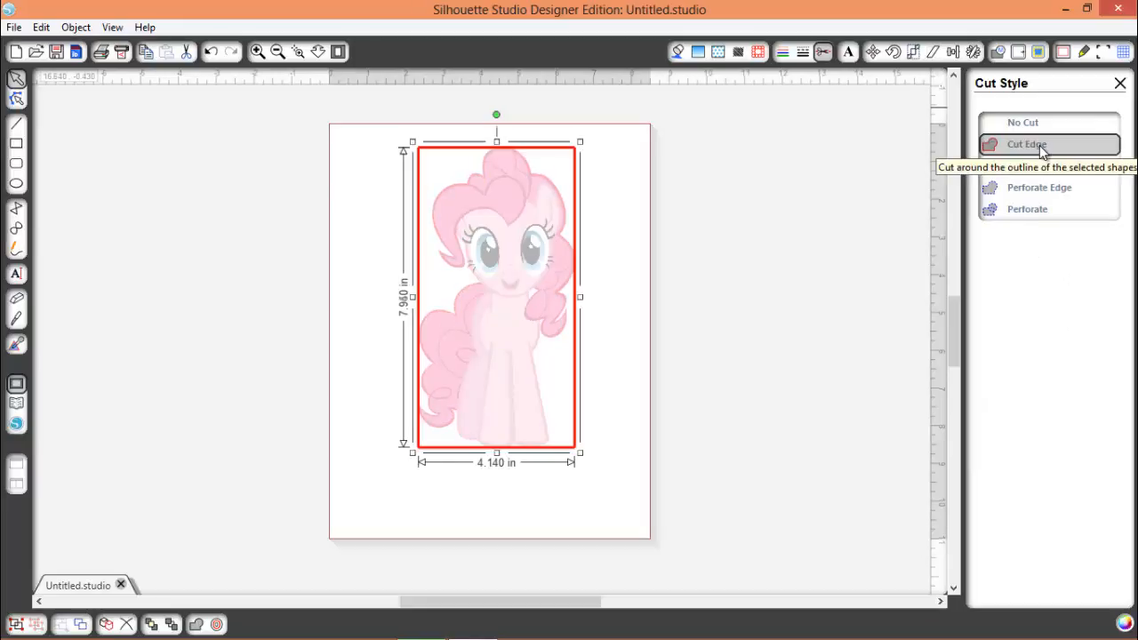
pyautogui.click(1028, 144)
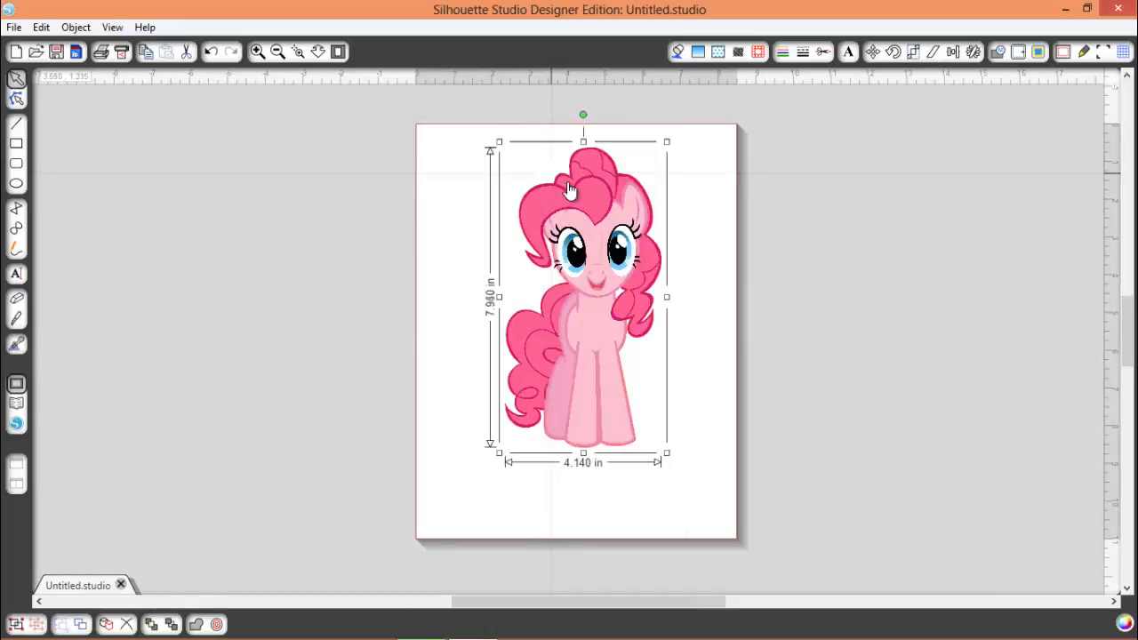
pyautogui.moveTo(690, 477)
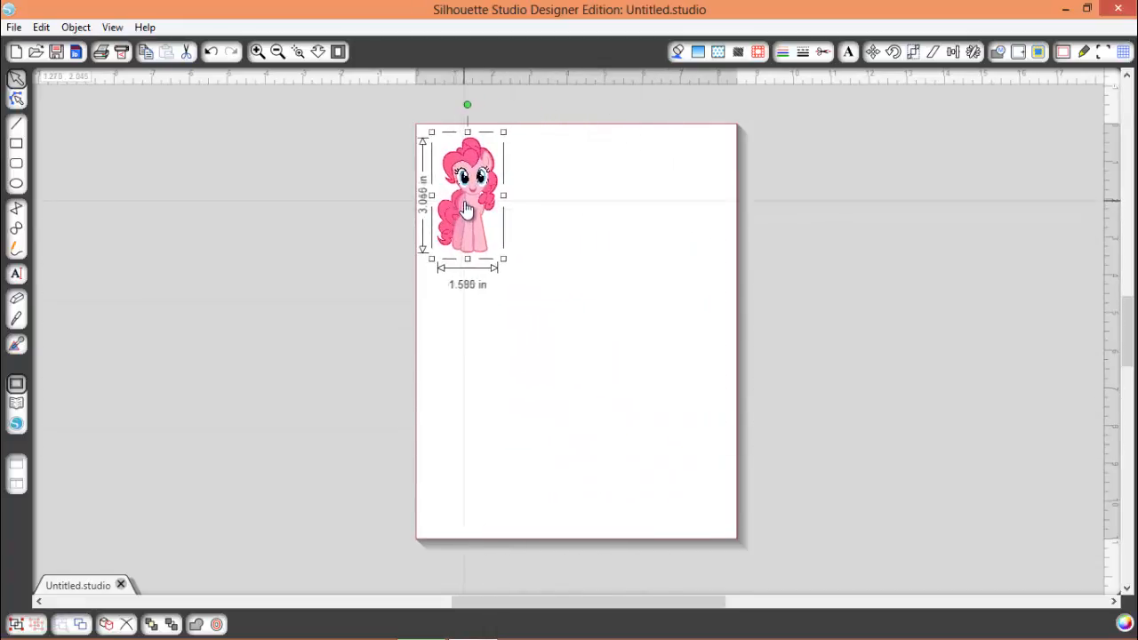
pyautogui.moveTo(508, 224)
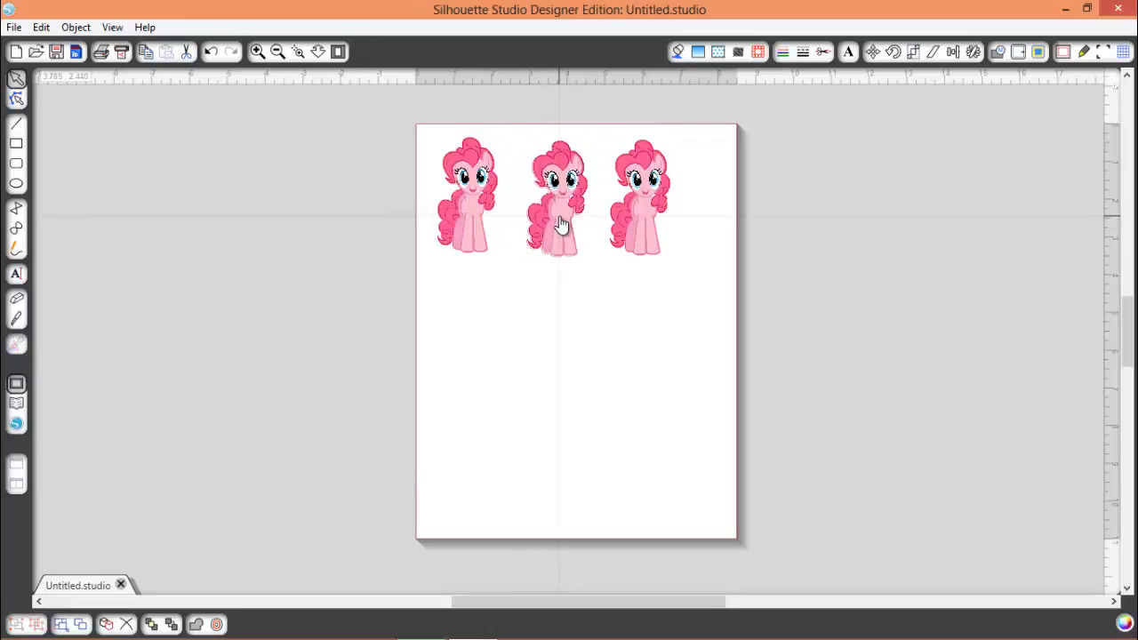
# Move the duplicate Pinkie Pie copies apart and delete the extras, keeping one image.
pyautogui.click(558, 196)
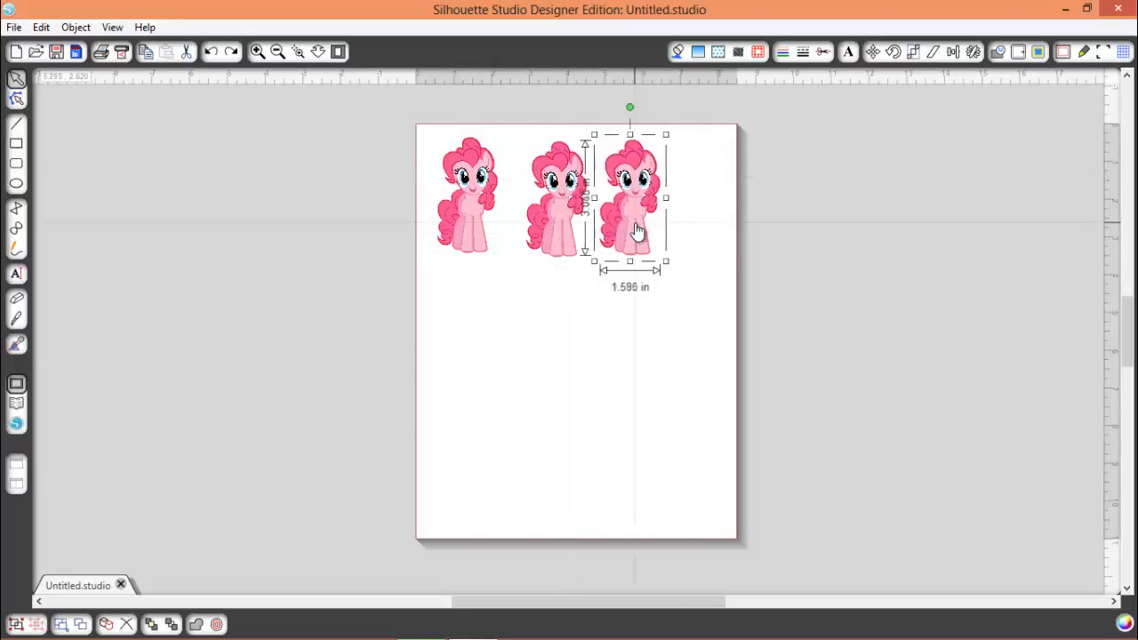
pyautogui.moveTo(637, 230); pyautogui.dragTo(619, 229)
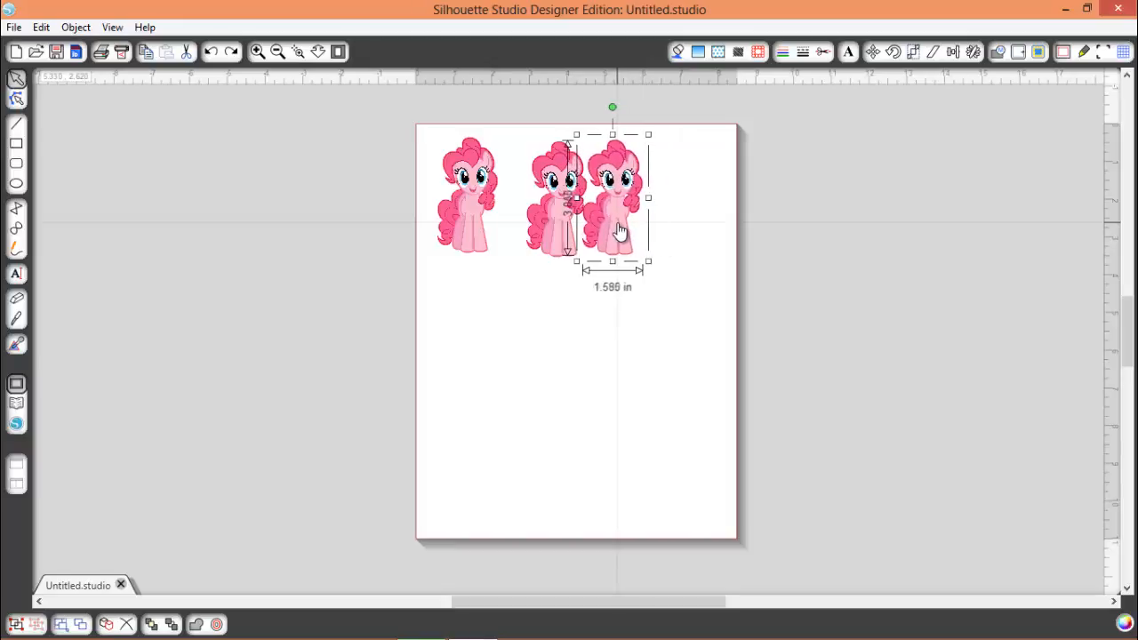
pyautogui.moveTo(693, 205)
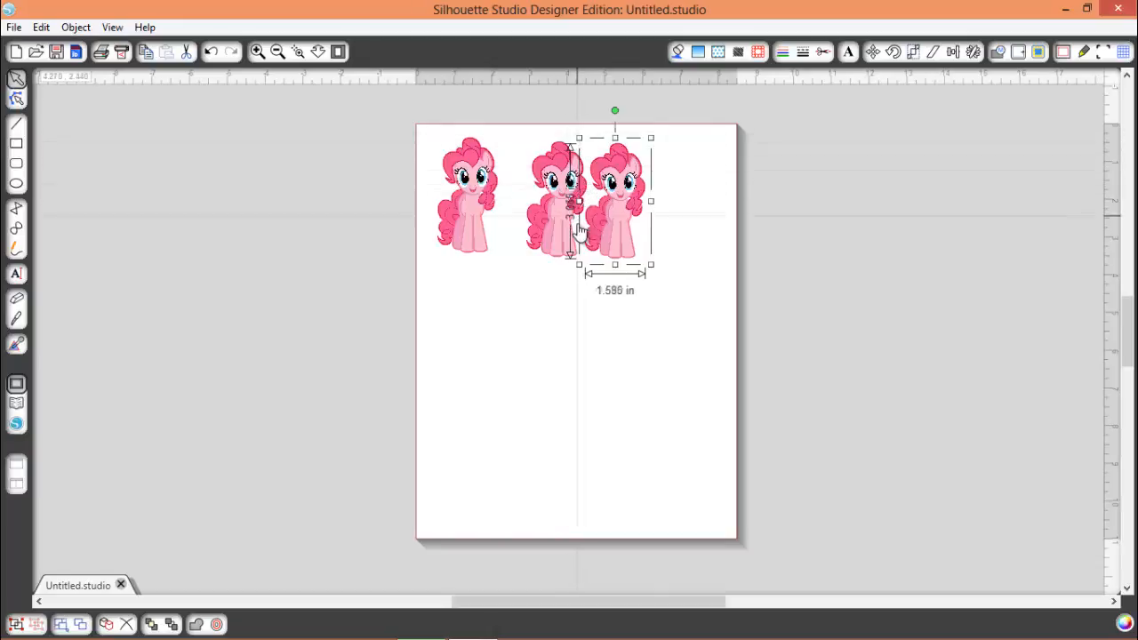
pyautogui.moveTo(656, 163)
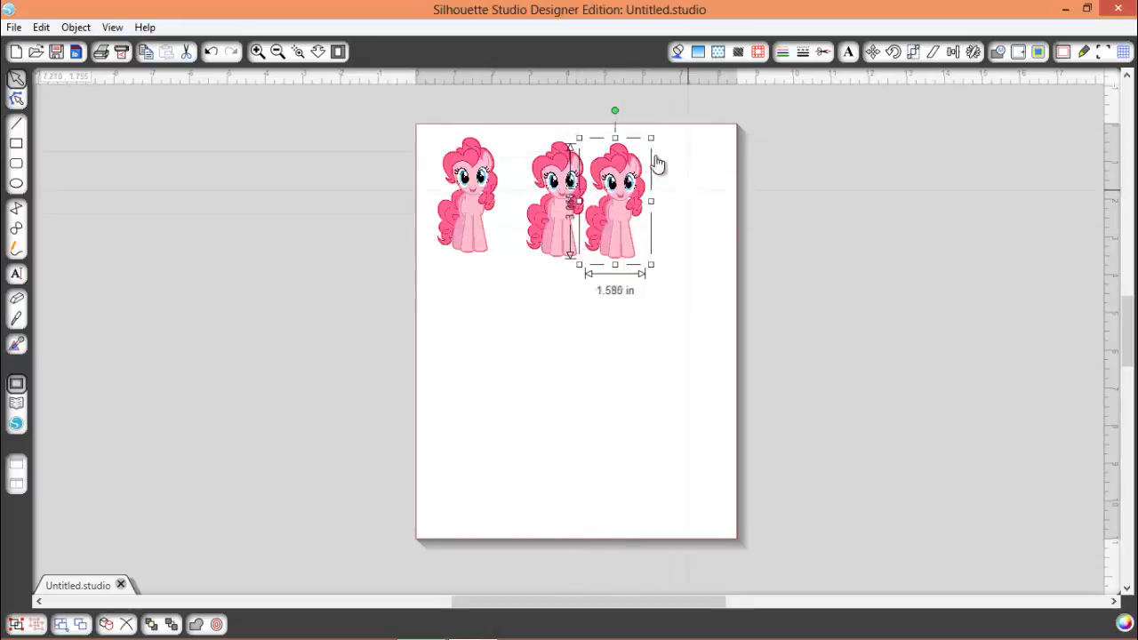
pyautogui.moveTo(644, 220)
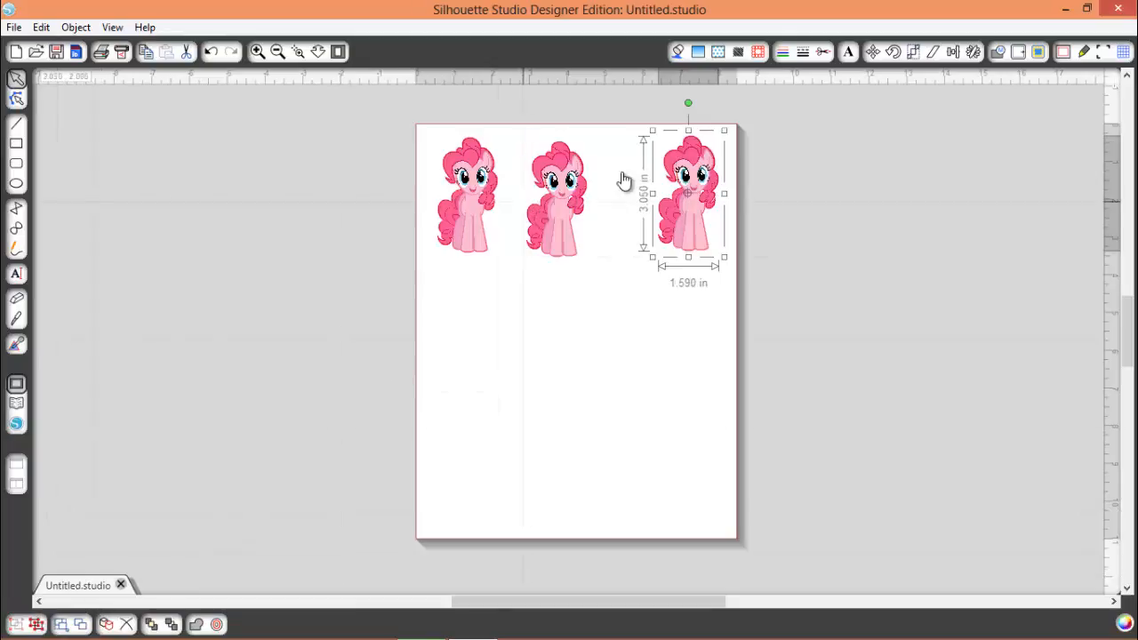
pyautogui.moveTo(690, 192); pyautogui.dragTo(829, 187)
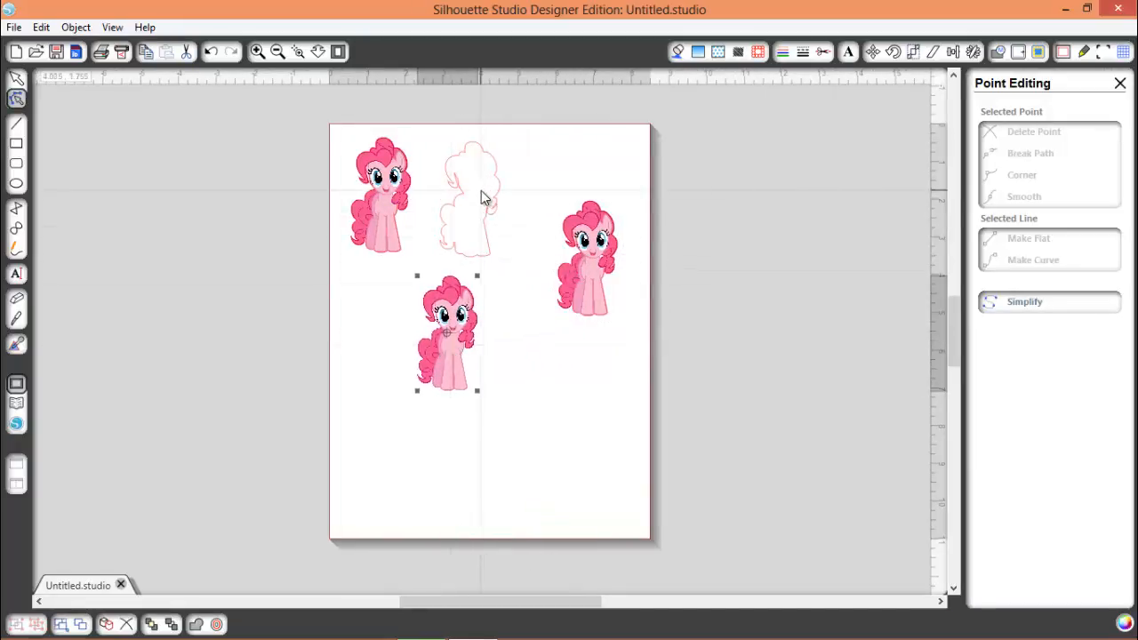
pyautogui.moveTo(448, 335); pyautogui.dragTo(469, 197)
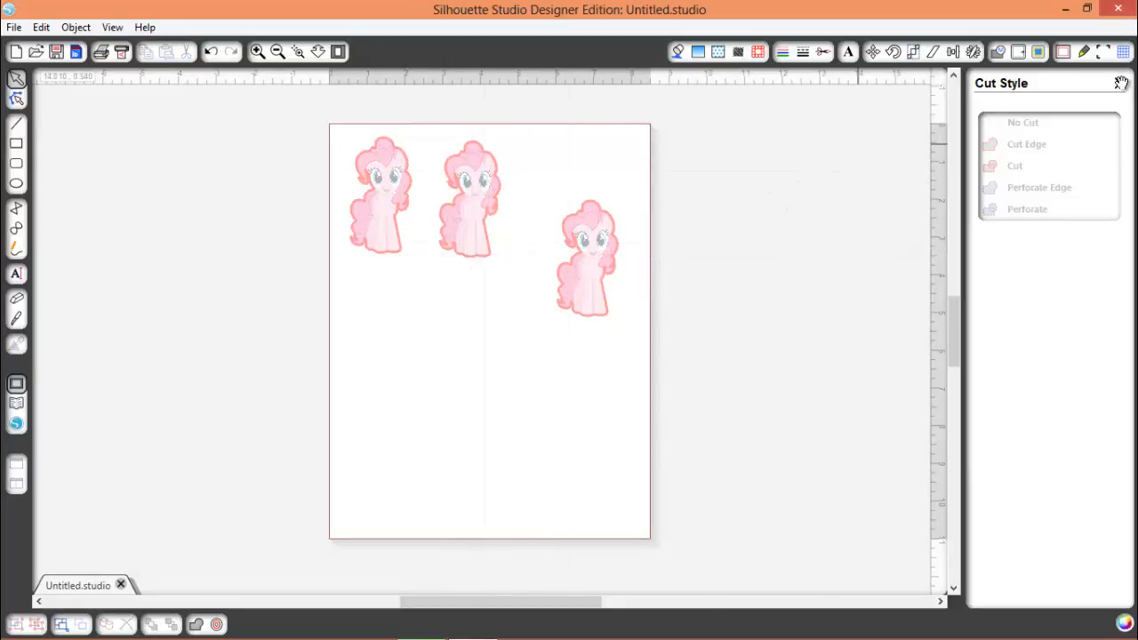
pyautogui.click(1120, 83)
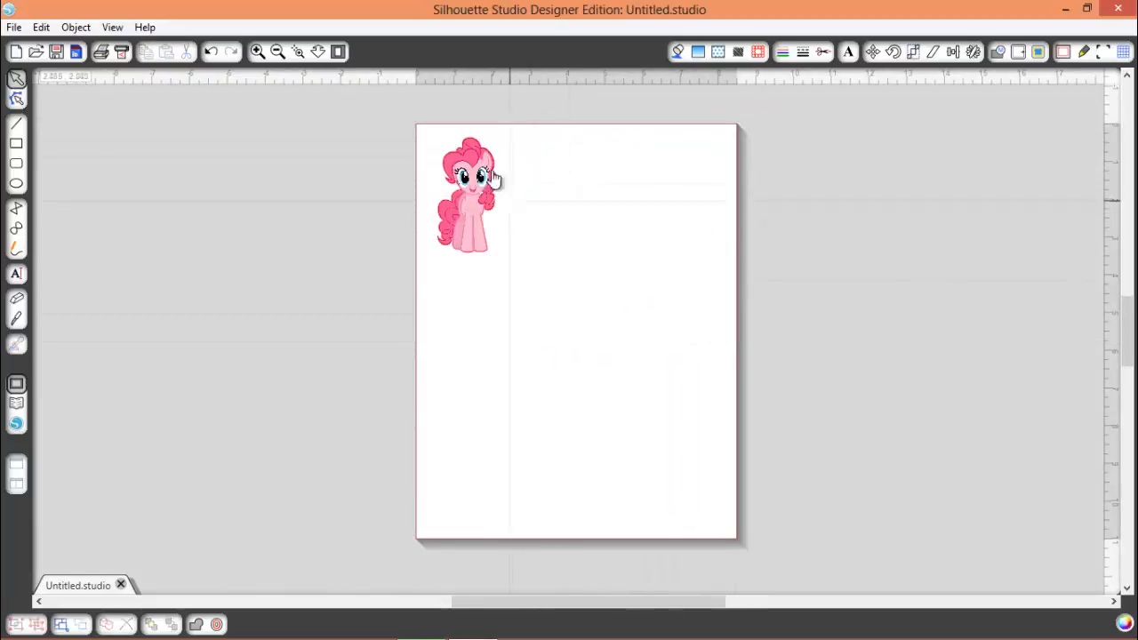
# Select the image with its outline and crop it via Object > Modify > Crop.
pyautogui.click(469, 187)
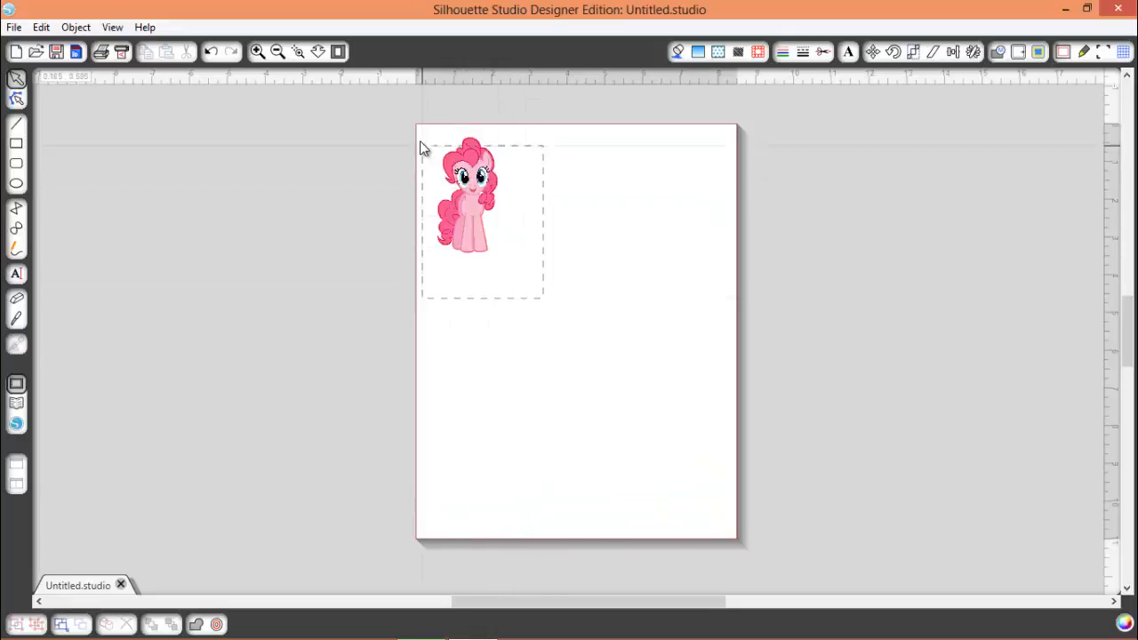
pyautogui.click(471, 187)
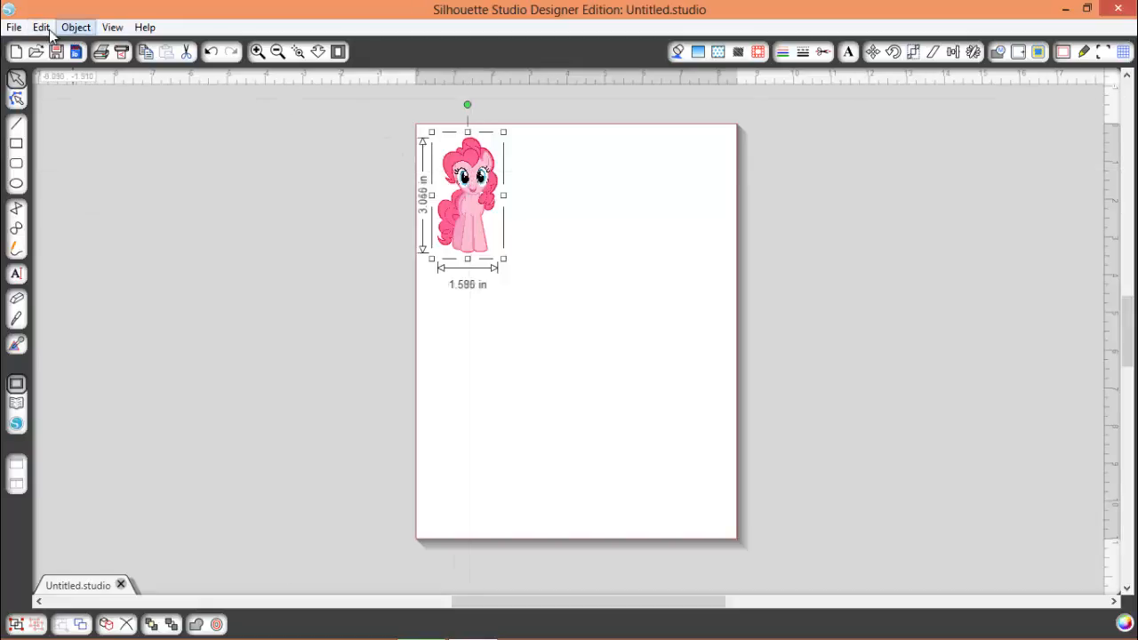
pyautogui.click(75, 26)
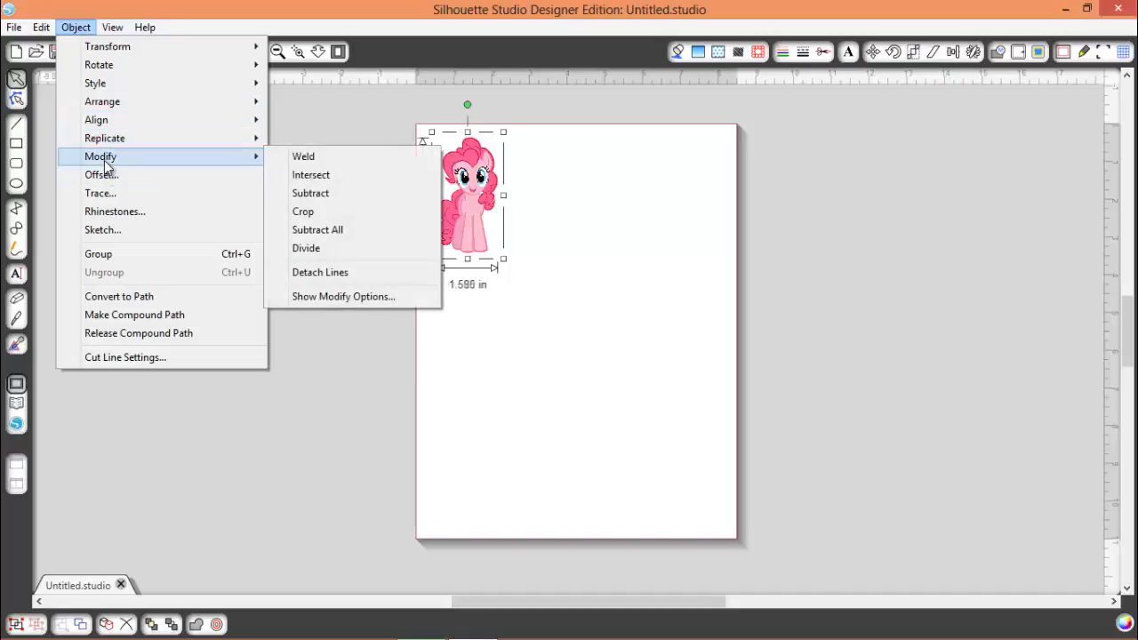
pyautogui.moveTo(302, 212)
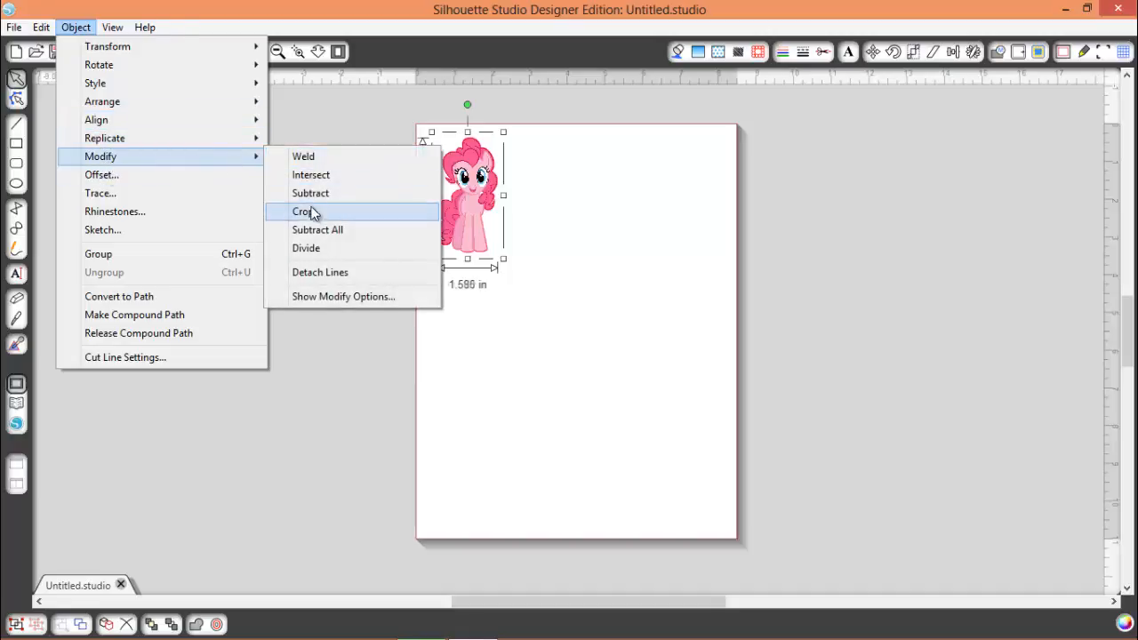
pyautogui.click(306, 210)
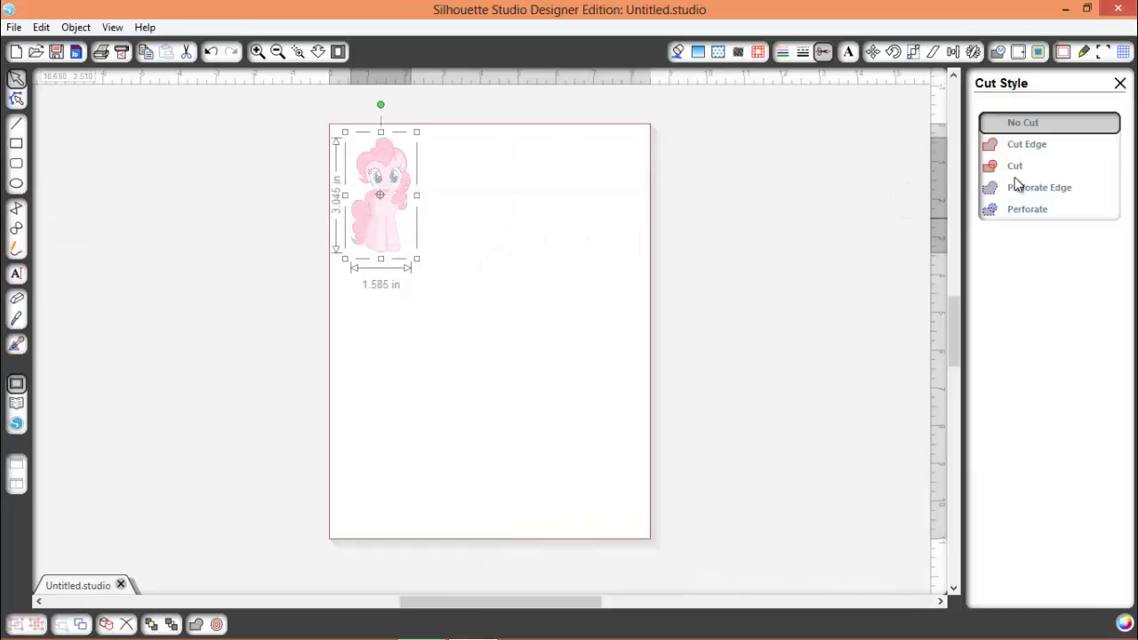
# Set the cropped pony to Cut along its contour and reposition it on the page.
pyautogui.click(1015, 166)
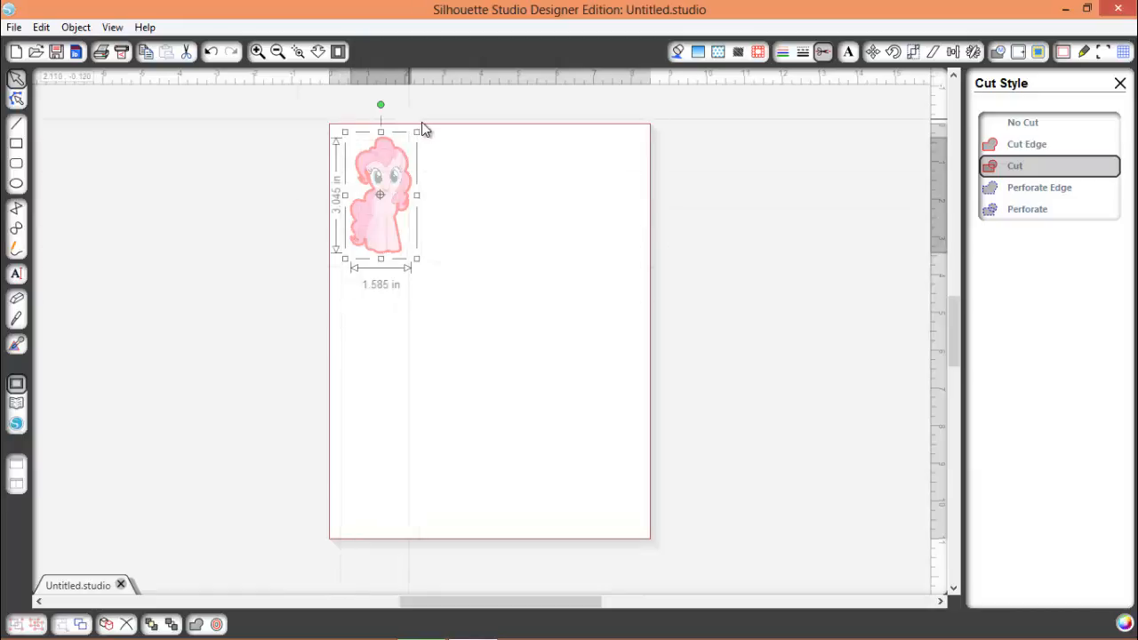
pyautogui.moveTo(1018, 97)
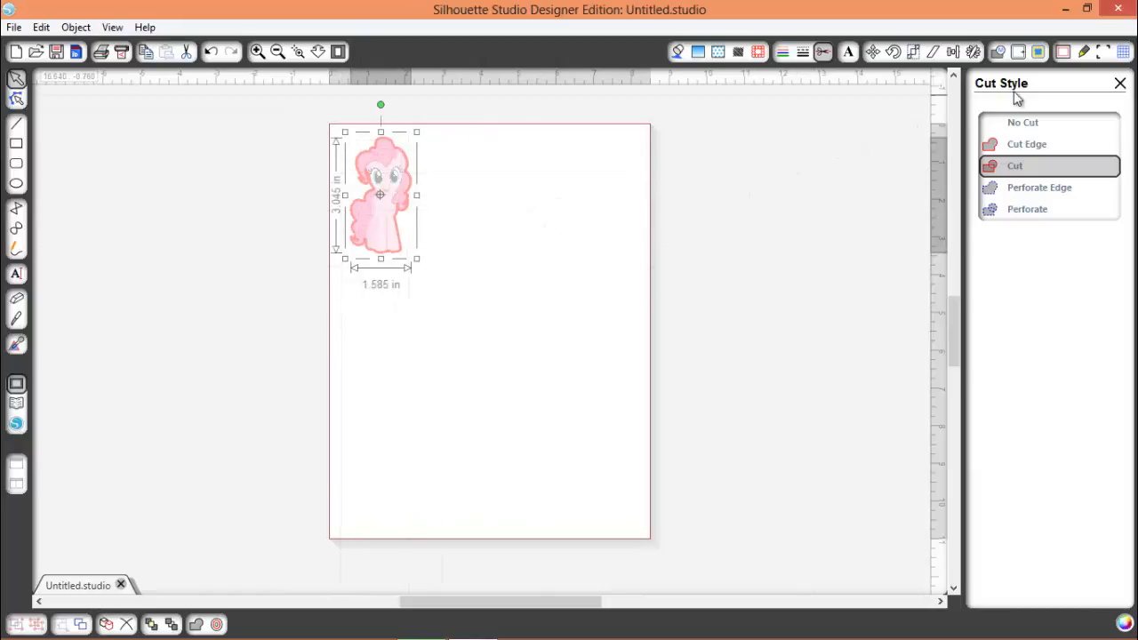
pyautogui.moveTo(470, 203)
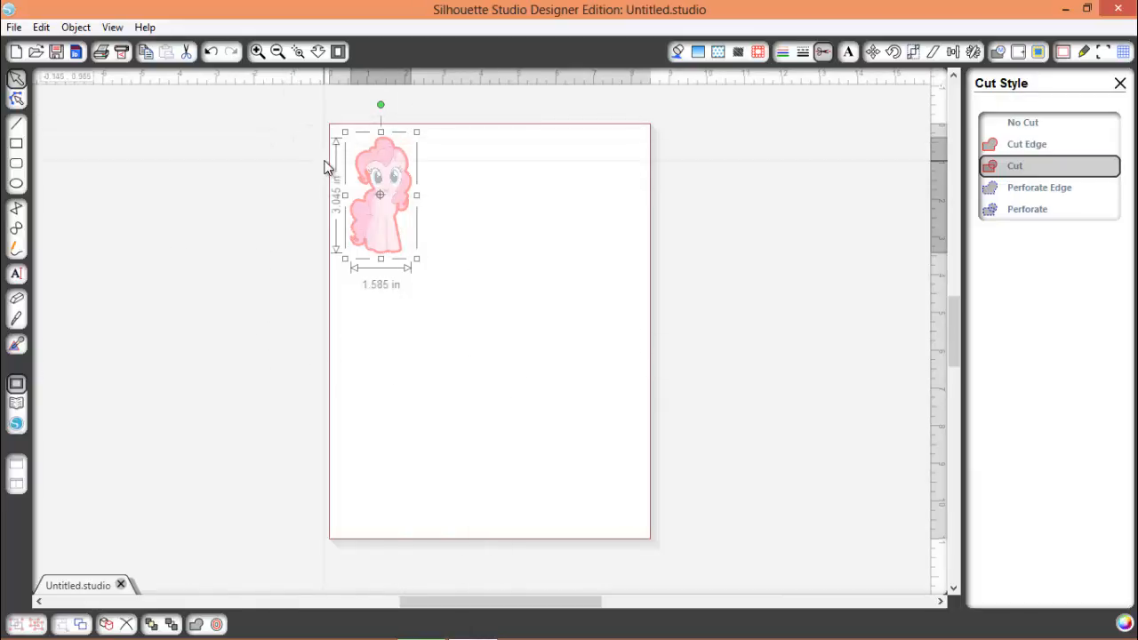
pyautogui.moveTo(363, 160)
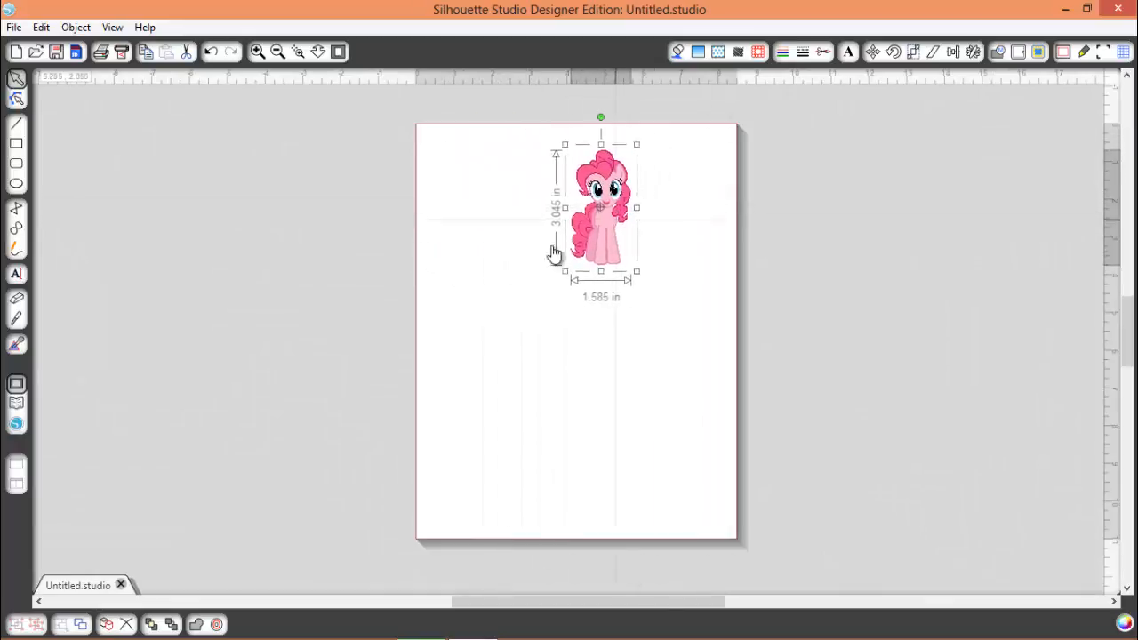
pyautogui.moveTo(601, 210); pyautogui.dragTo(459, 199)
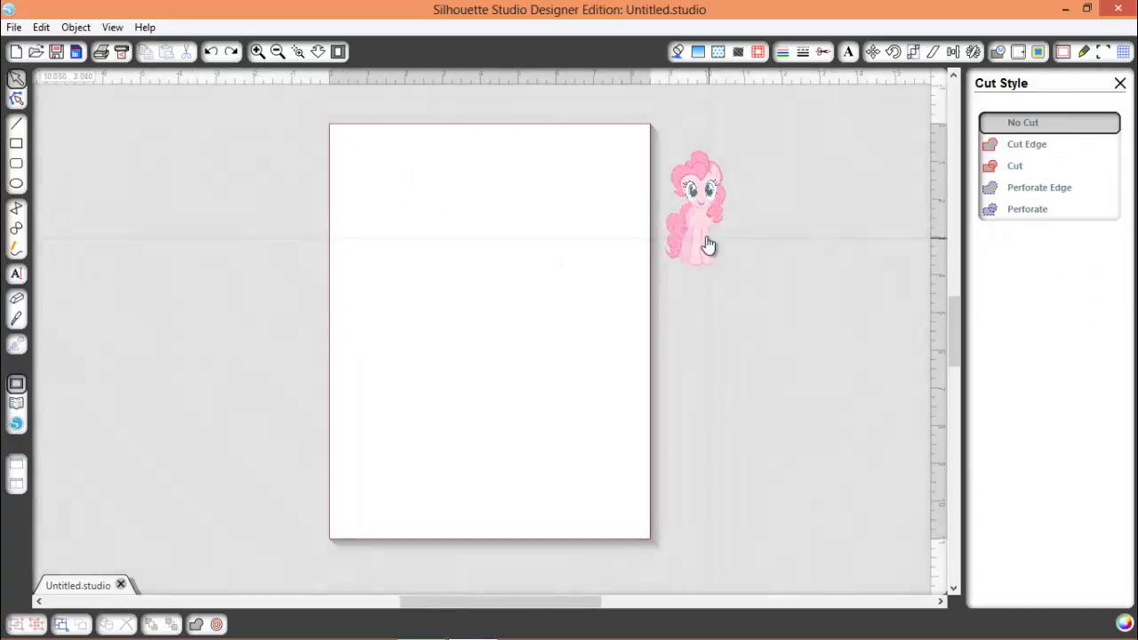
pyautogui.moveTo(697, 205); pyautogui.dragTo(391, 196)
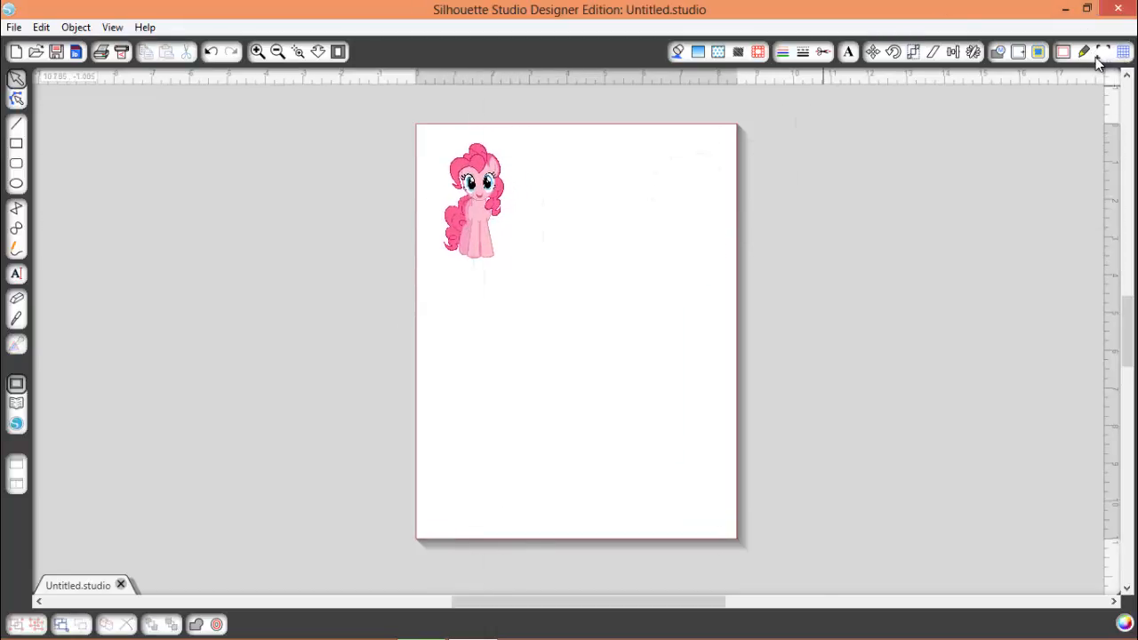
# Show registration marks with the default 0.625 inch margins.
pyautogui.click(1102, 52)
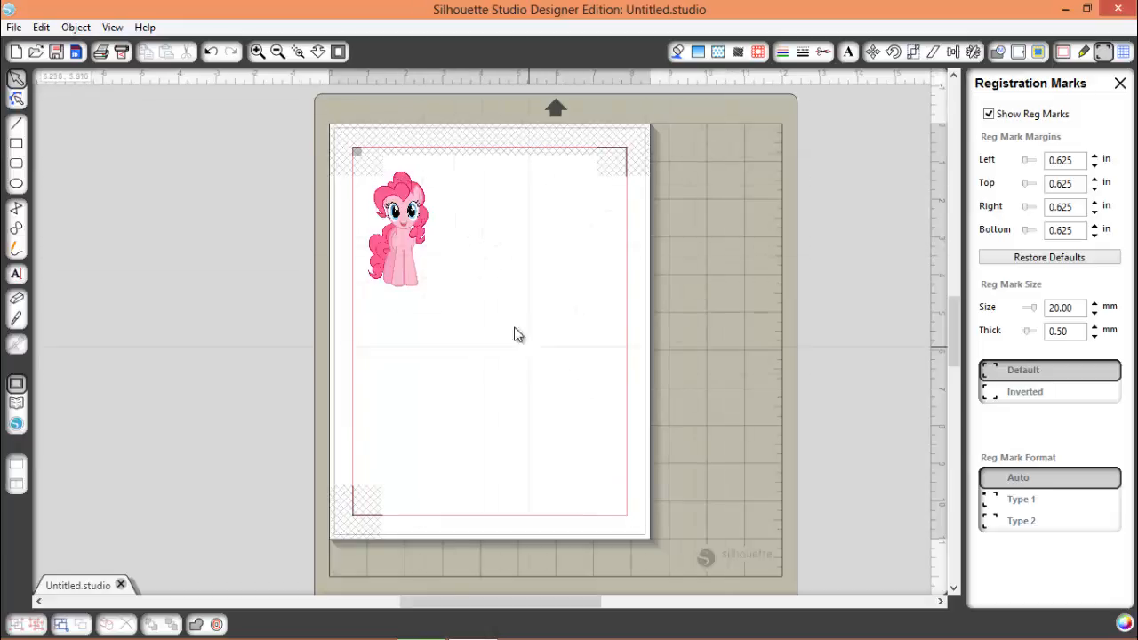
pyautogui.moveTo(473, 299)
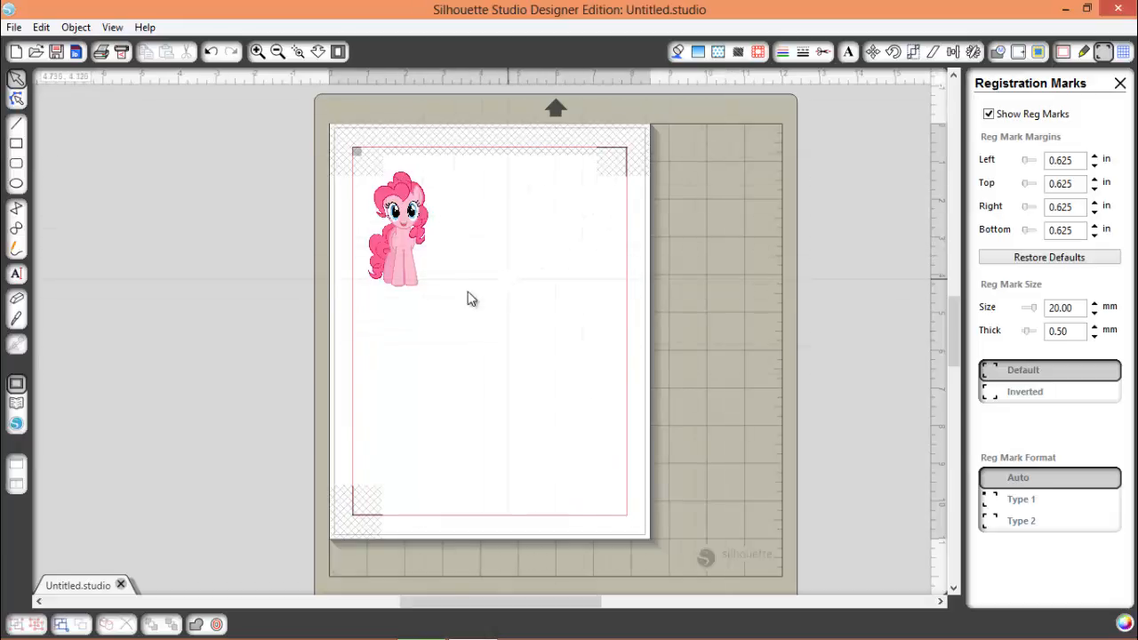
pyautogui.moveTo(431, 270)
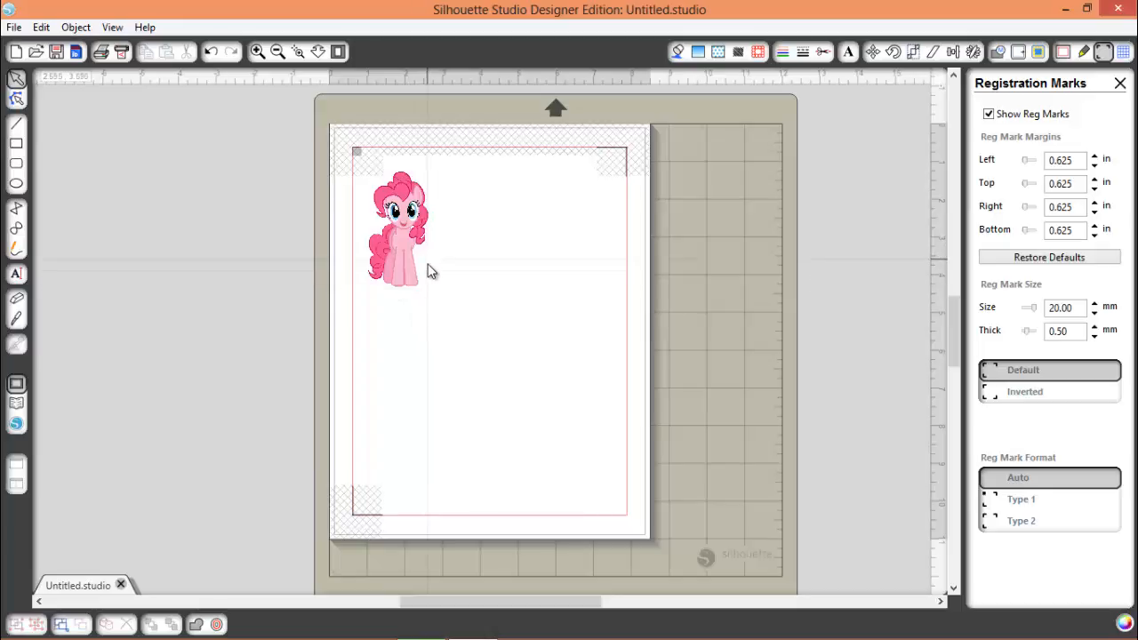